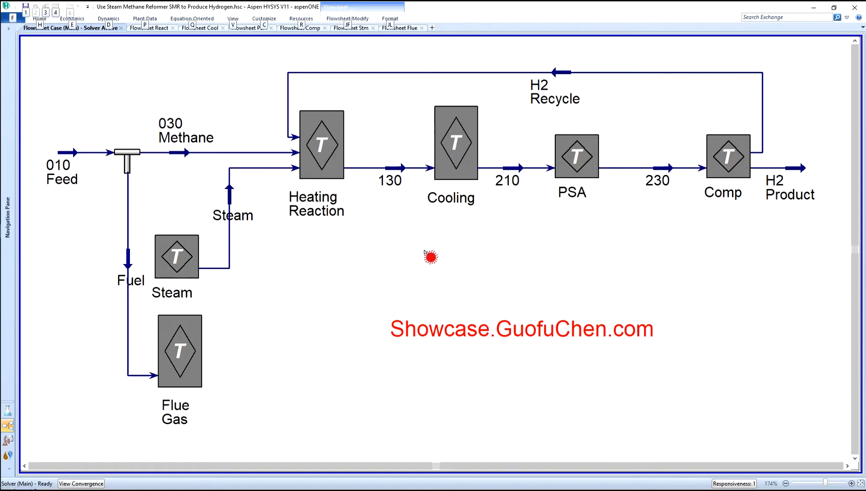
mouse_move(728, 156)
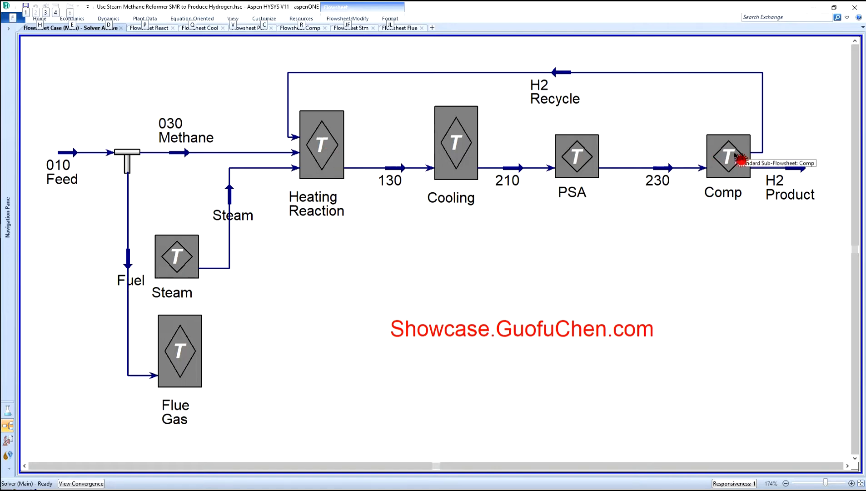
mouse_move(179, 379)
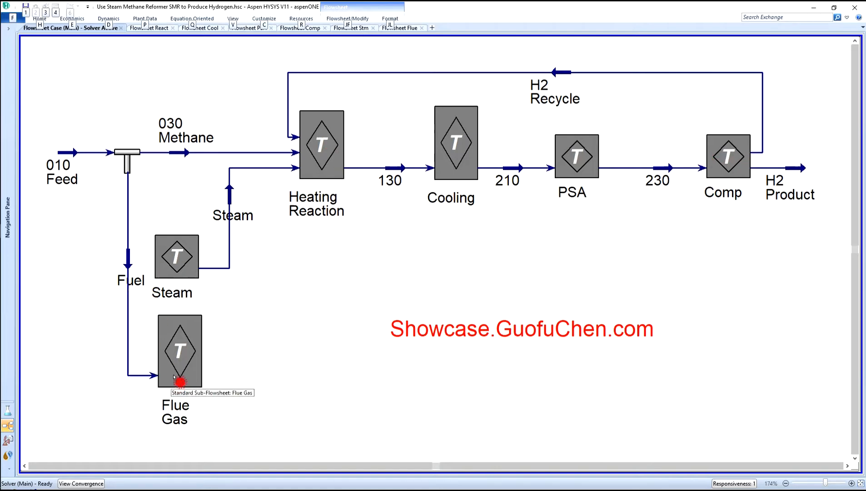
mouse_move(363, 206)
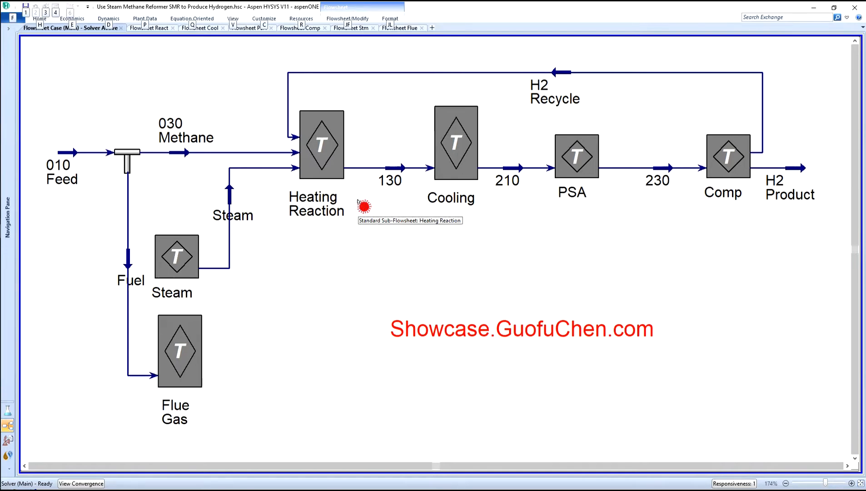
mouse_move(476, 218)
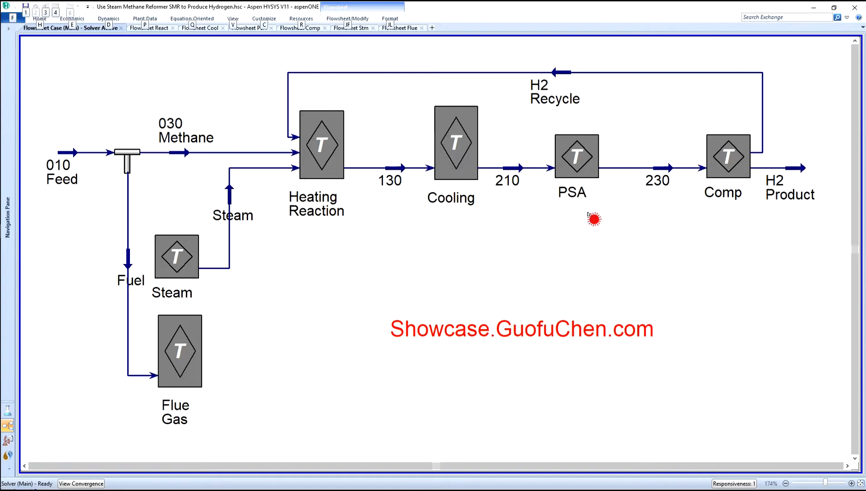
mouse_move(724, 218)
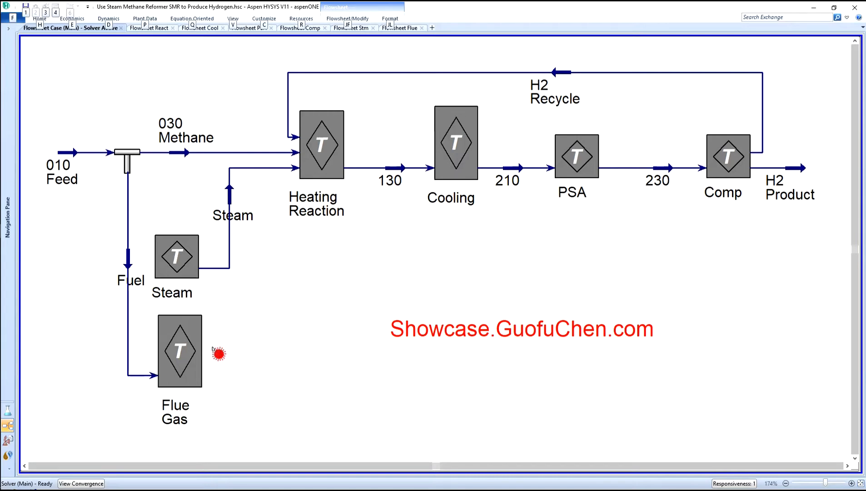
mouse_move(102, 180)
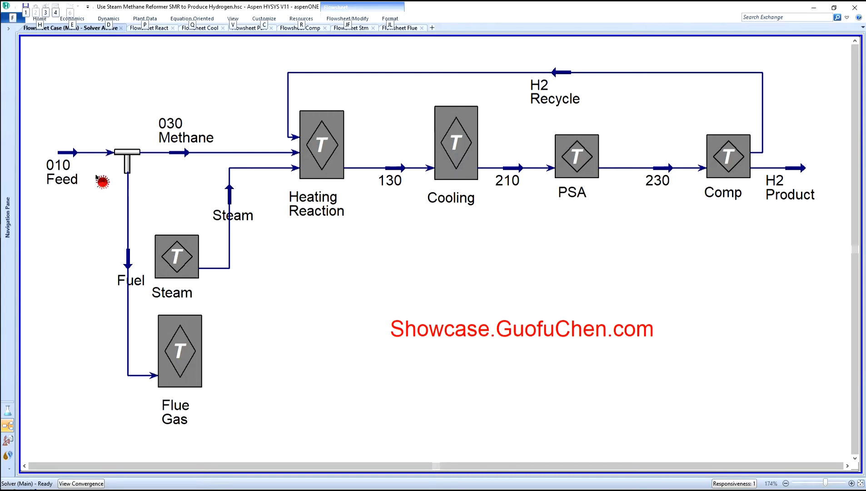
mouse_move(162, 175)
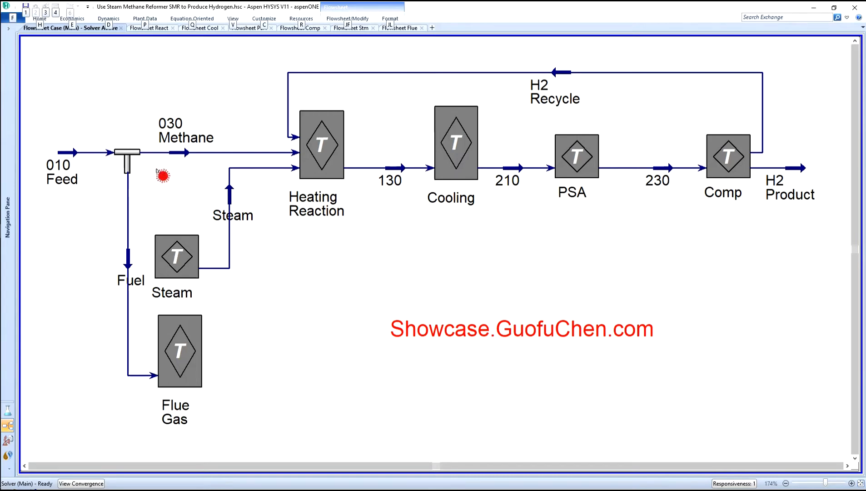
mouse_move(193, 173)
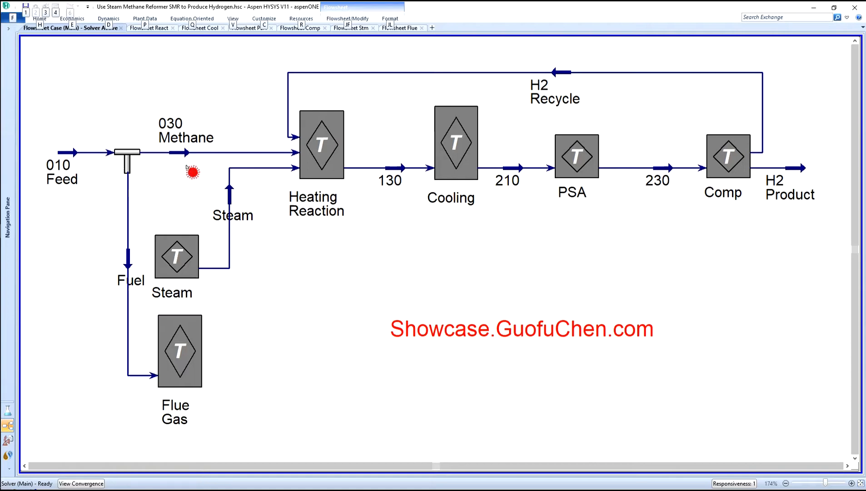
mouse_move(176, 214)
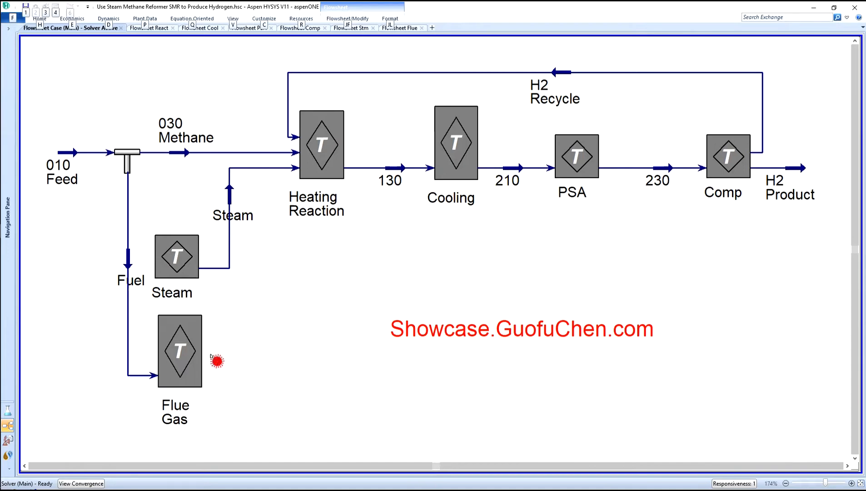
mouse_move(335, 149)
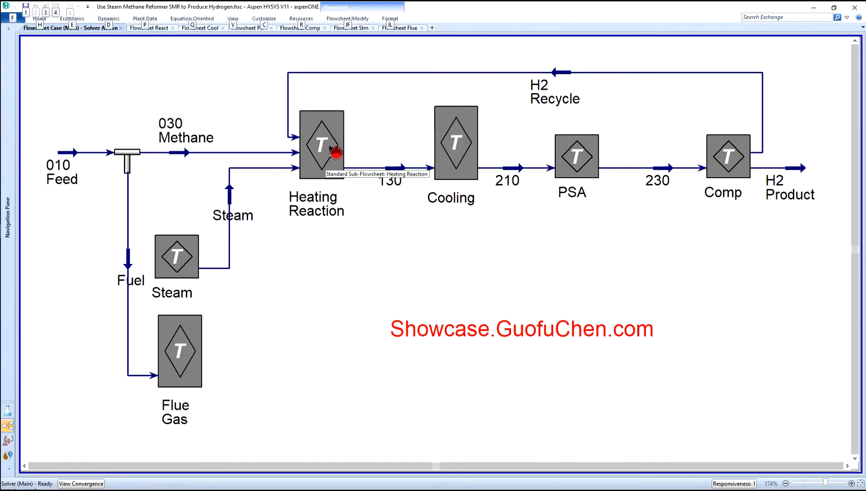
- Show the Heating Reaction sub-flowsheet with the Pre Reformer at 1000 F and 449.7 psia
right_click(322, 144)
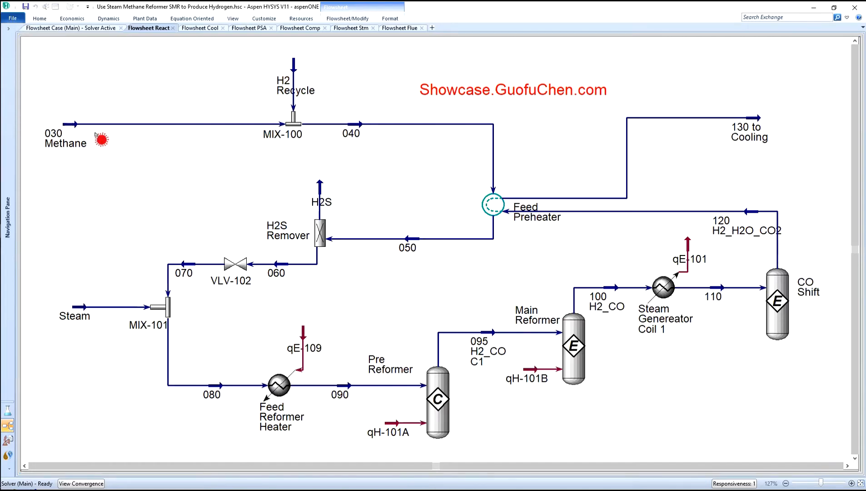
mouse_move(317, 146)
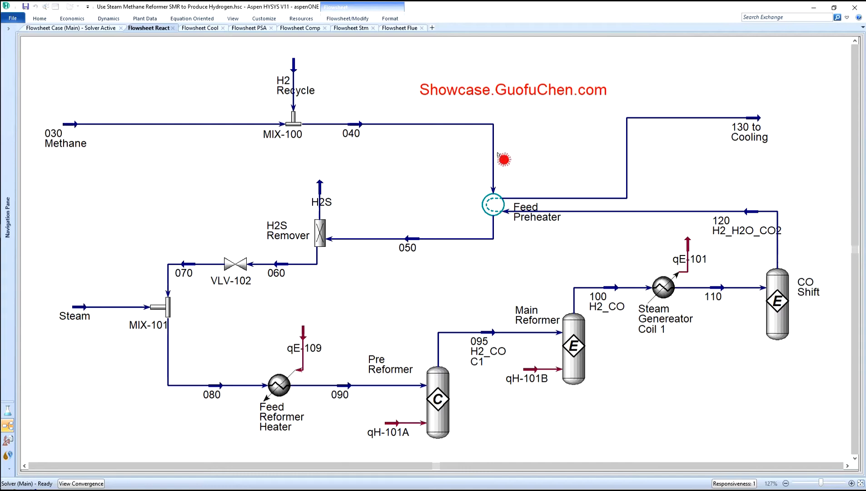
mouse_move(436, 255)
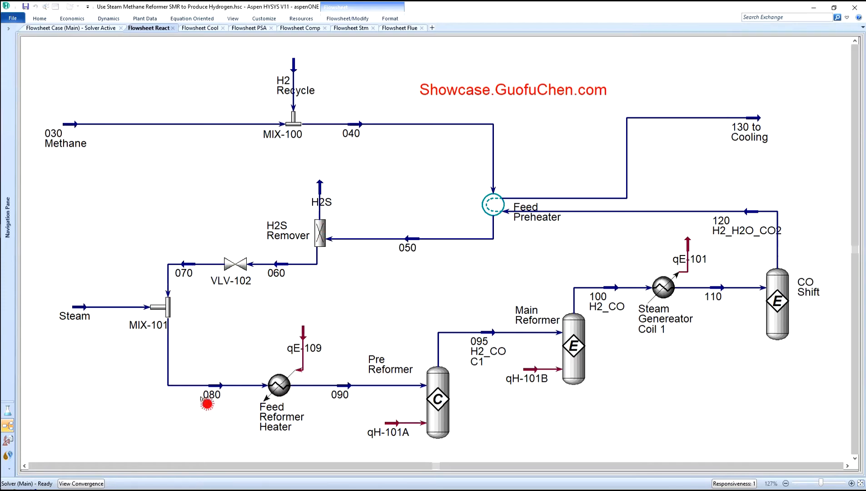
mouse_move(212, 394)
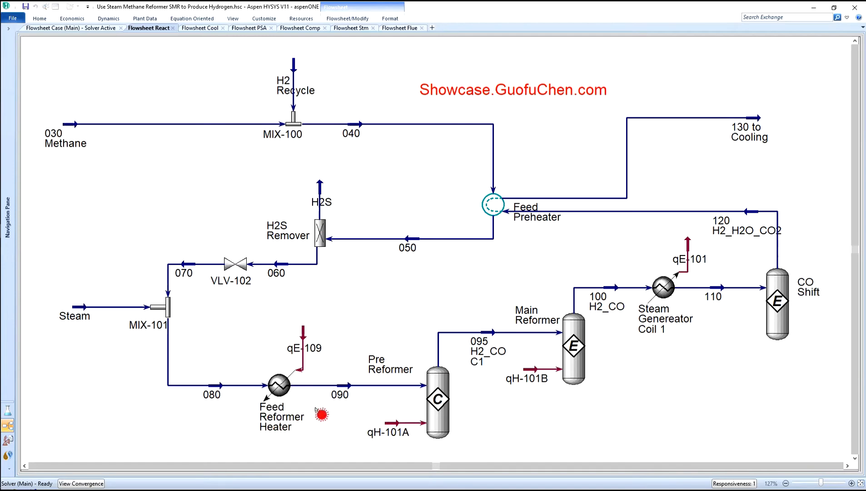
mouse_move(430, 405)
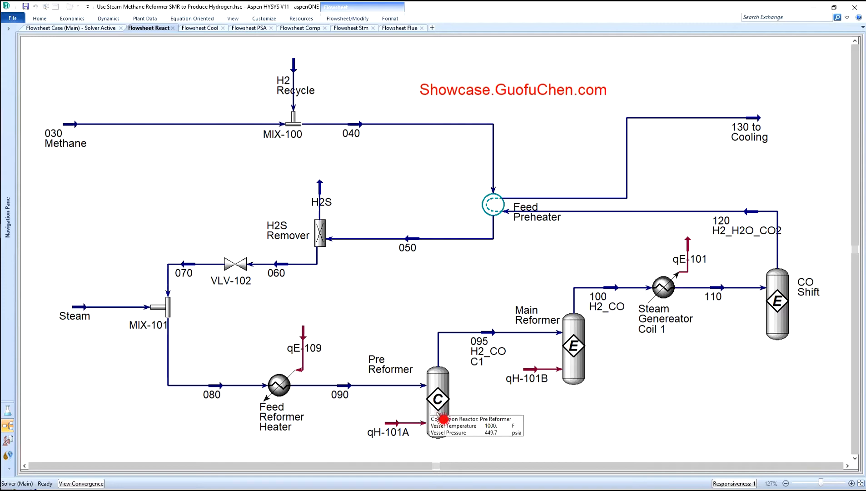
mouse_move(576, 366)
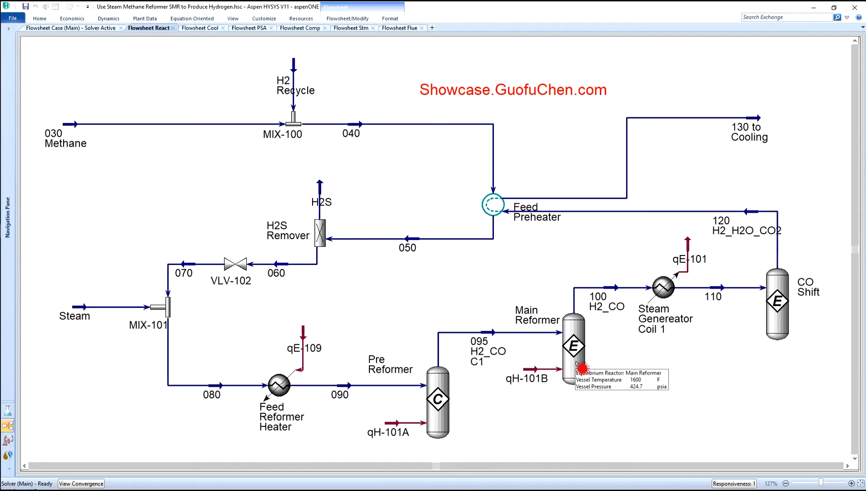
mouse_move(620, 333)
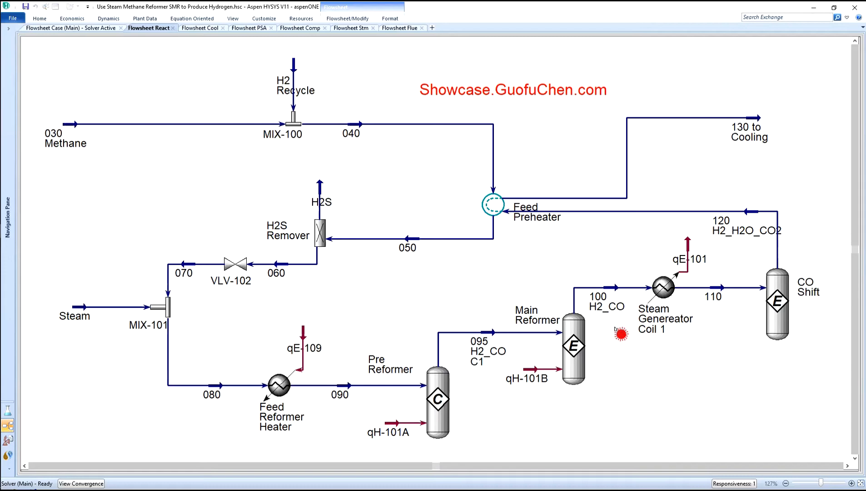
mouse_move(734, 325)
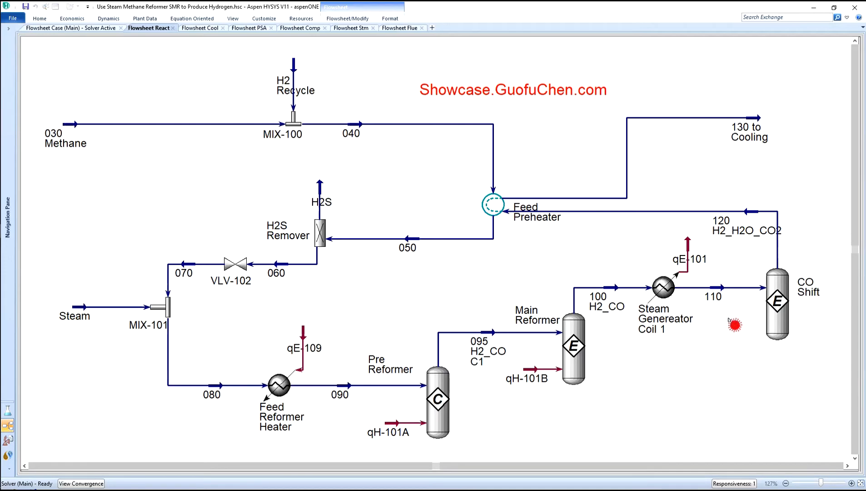
mouse_move(806, 319)
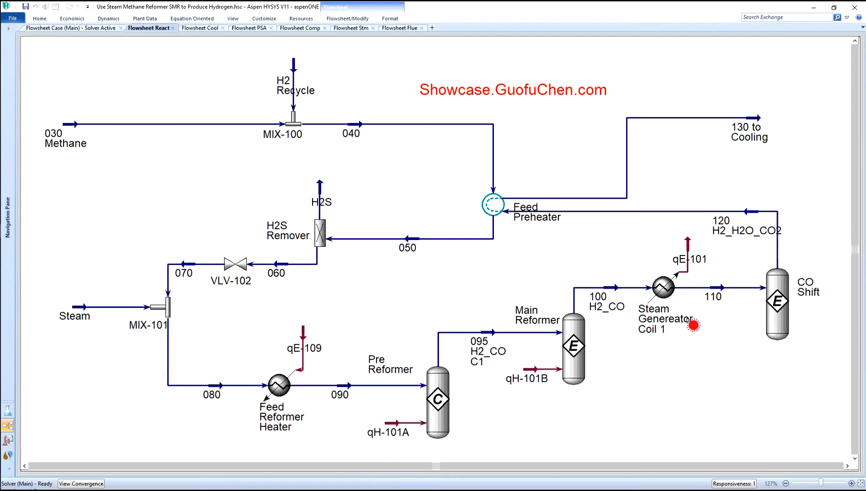
mouse_move(808, 324)
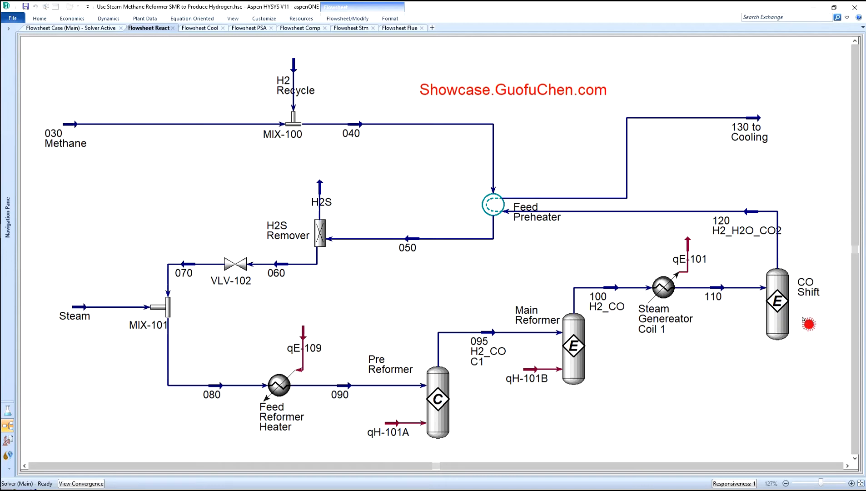
mouse_move(733, 246)
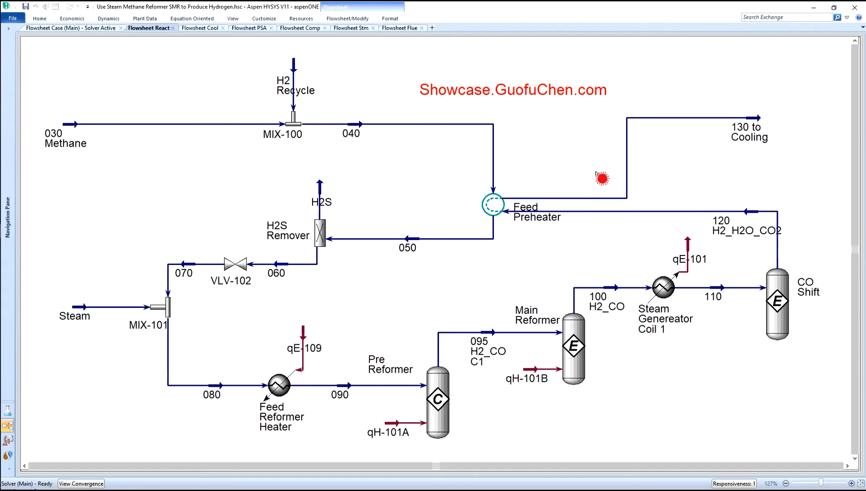
mouse_move(754, 161)
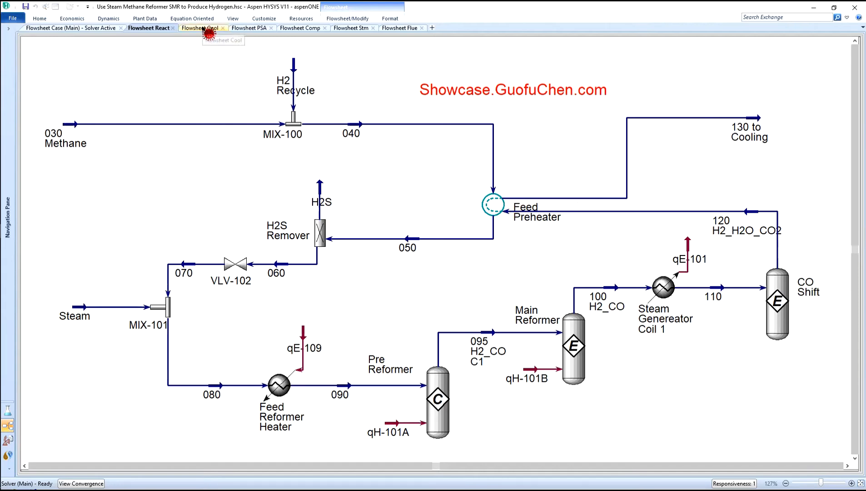
click(201, 27)
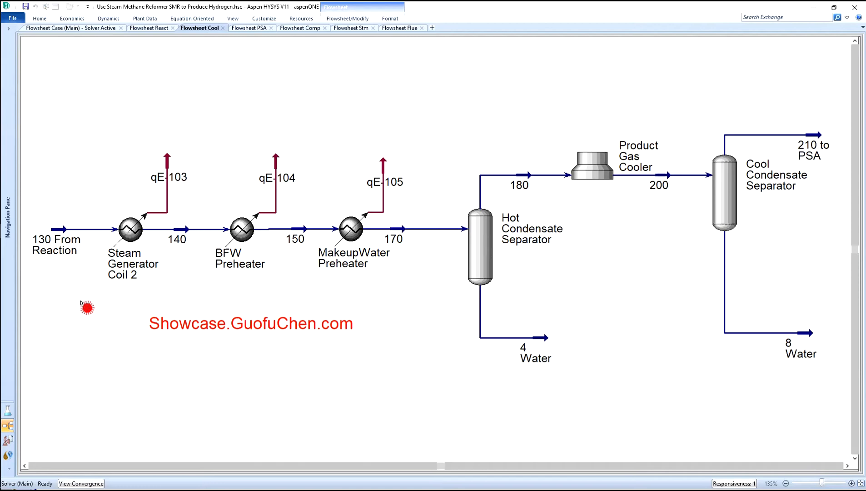
mouse_move(60, 265)
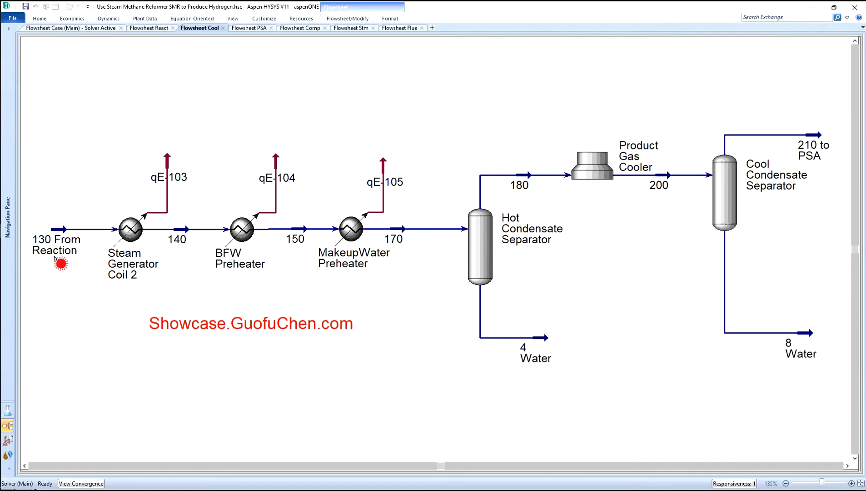
mouse_move(134, 294)
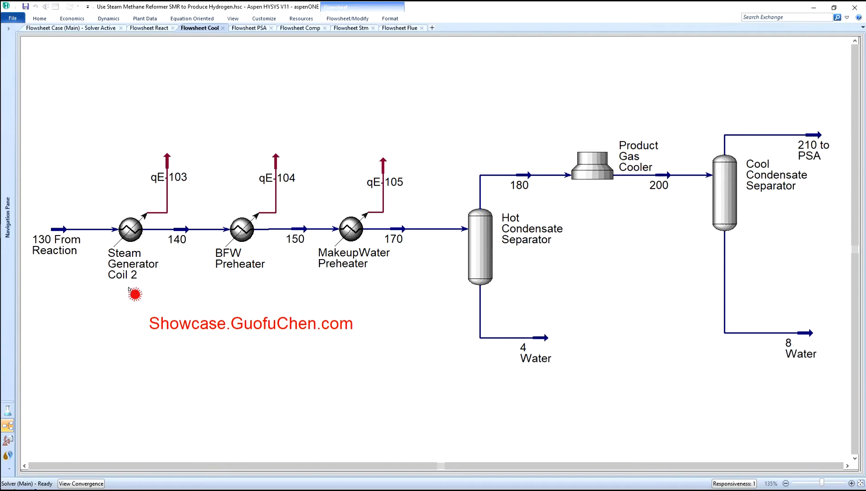
mouse_move(248, 287)
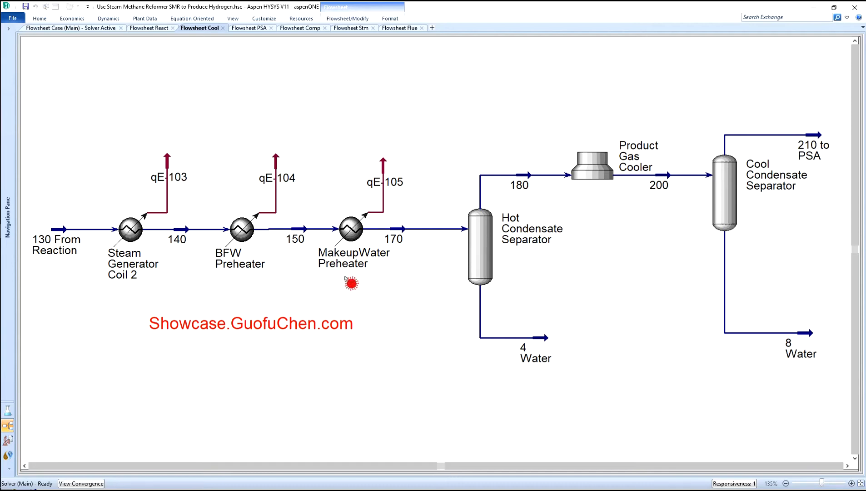
mouse_move(414, 263)
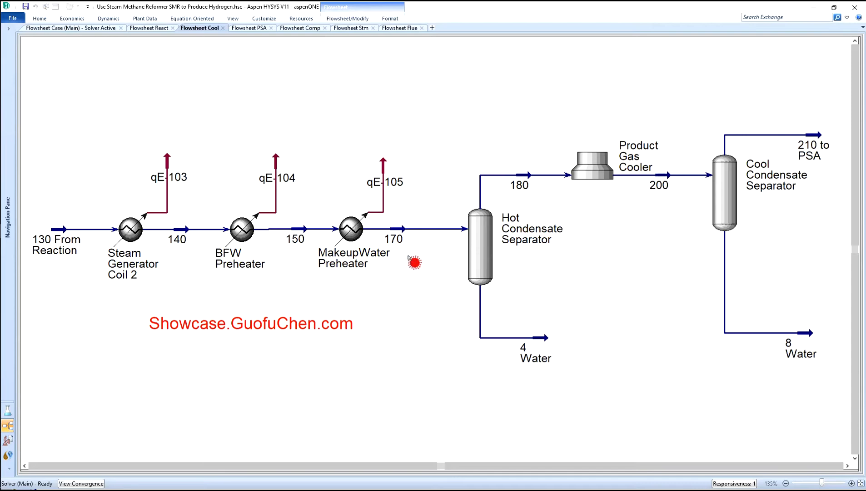
mouse_move(586, 340)
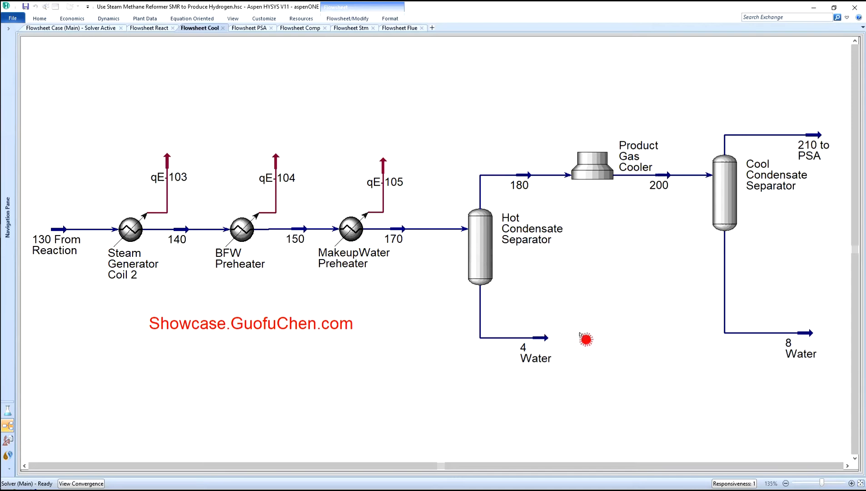
mouse_move(537, 191)
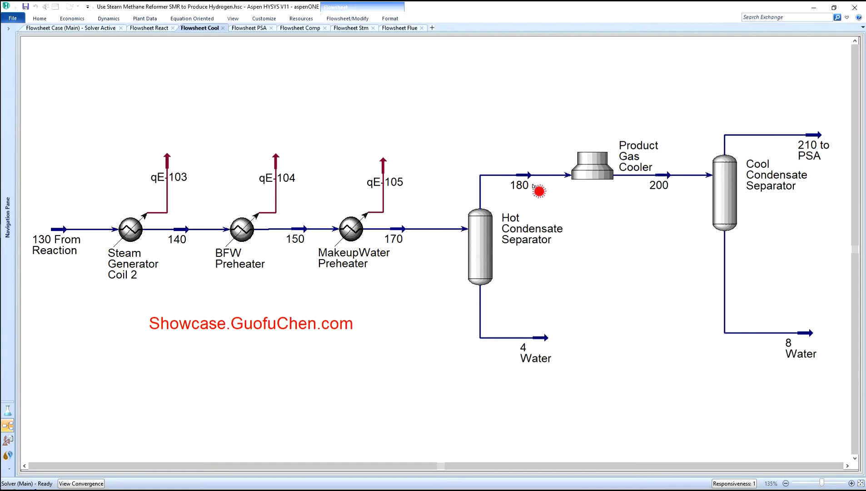
mouse_move(614, 199)
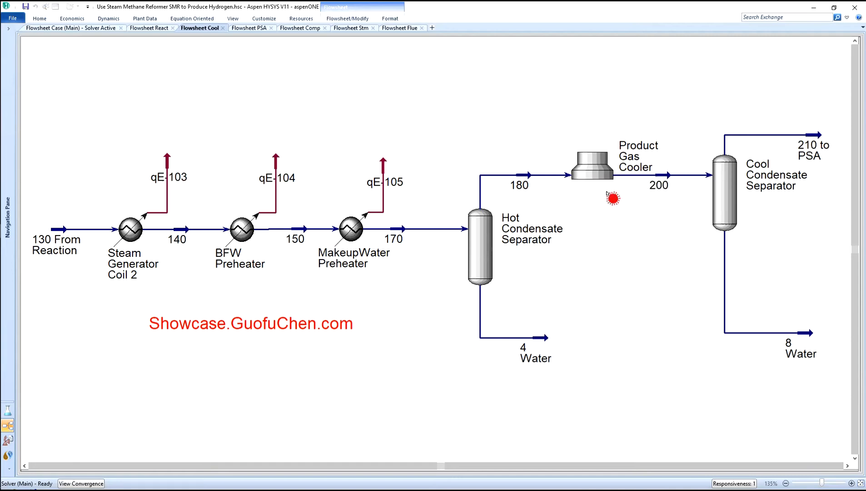
mouse_move(757, 358)
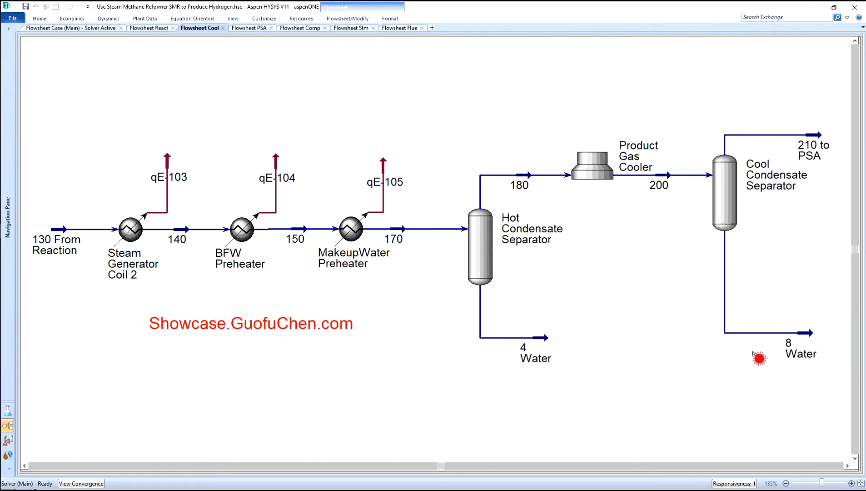
mouse_move(806, 337)
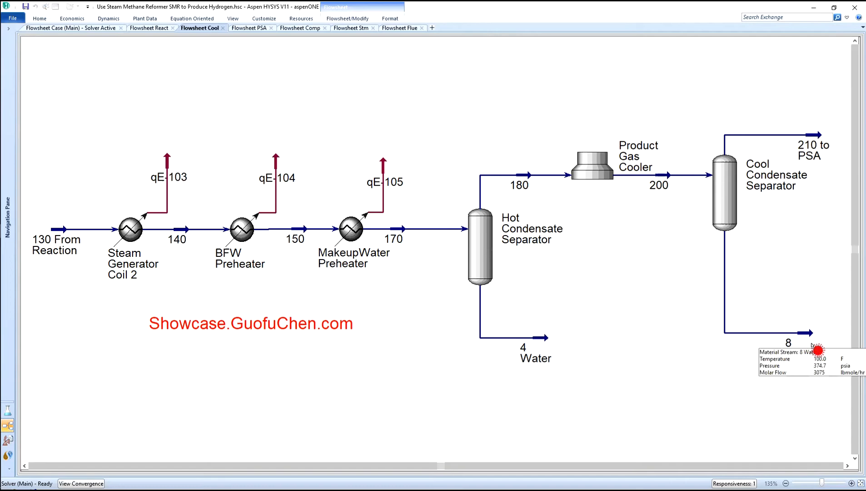
mouse_move(696, 268)
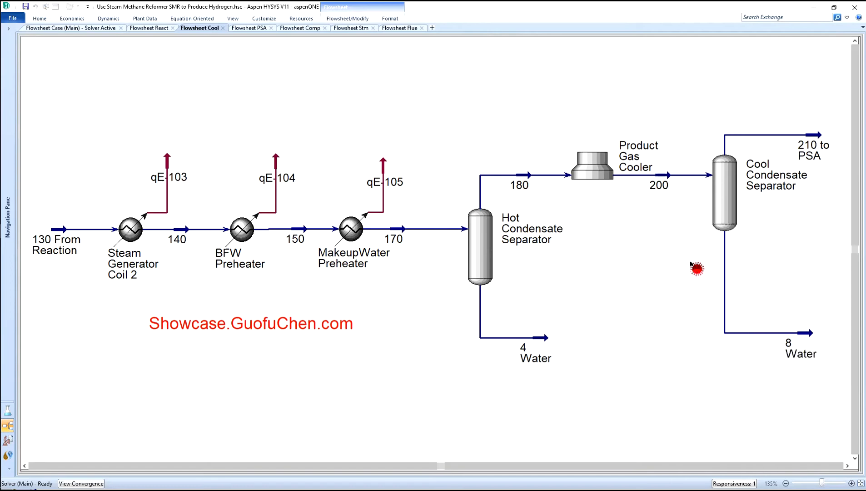
mouse_move(815, 135)
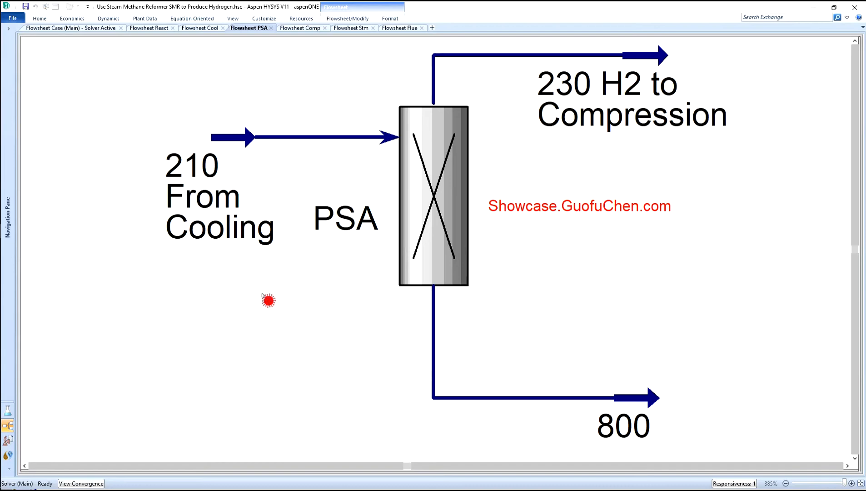
mouse_move(634, 398)
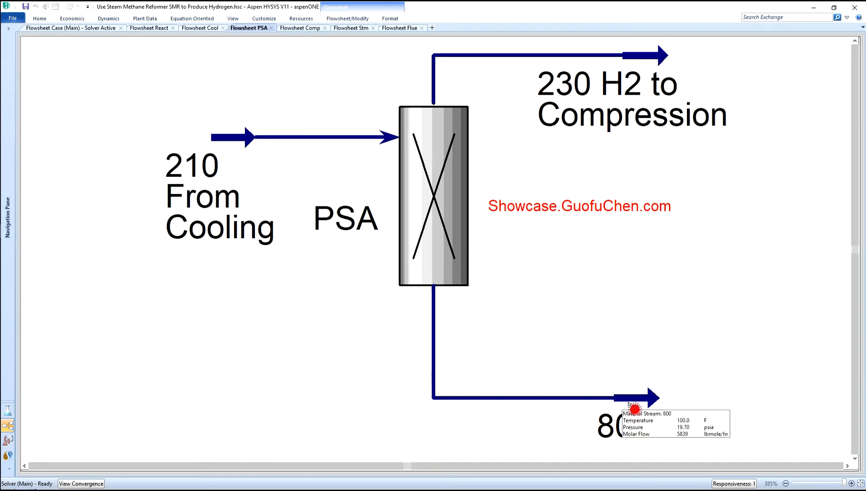
mouse_move(656, 40)
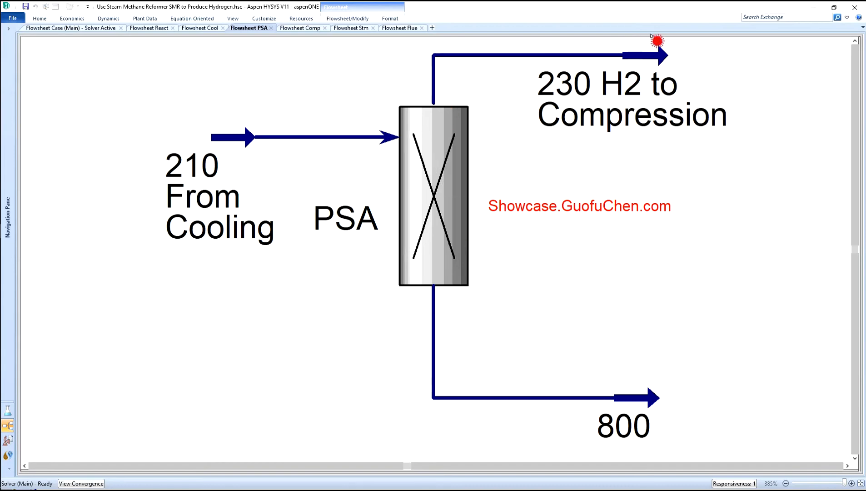
mouse_move(660, 56)
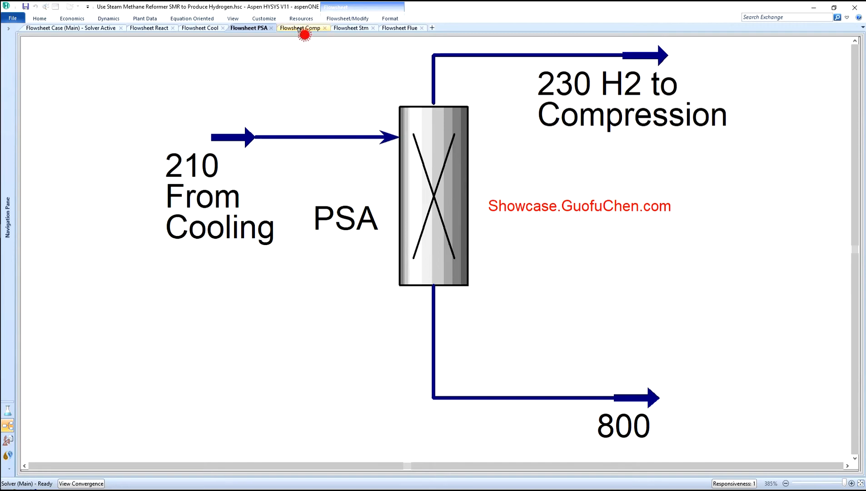
- Show the hydrogen compression sub-flowsheet, then move on to the steam generation sub-flowsheet
click(300, 27)
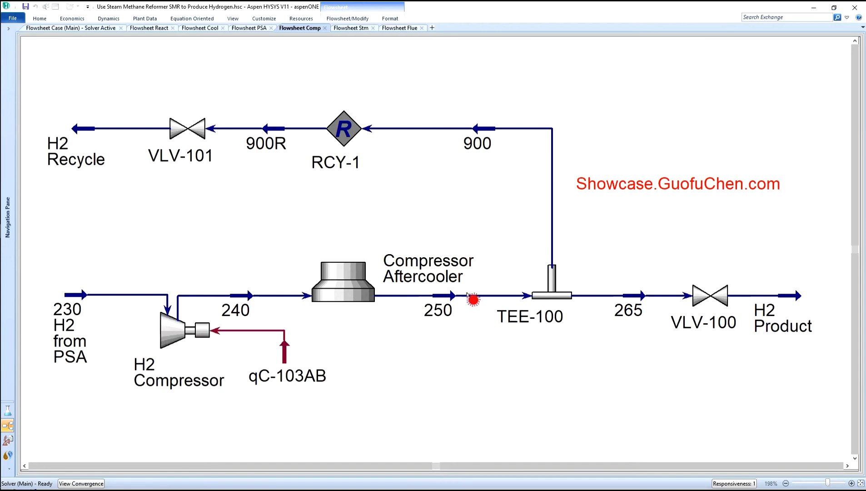
mouse_move(821, 353)
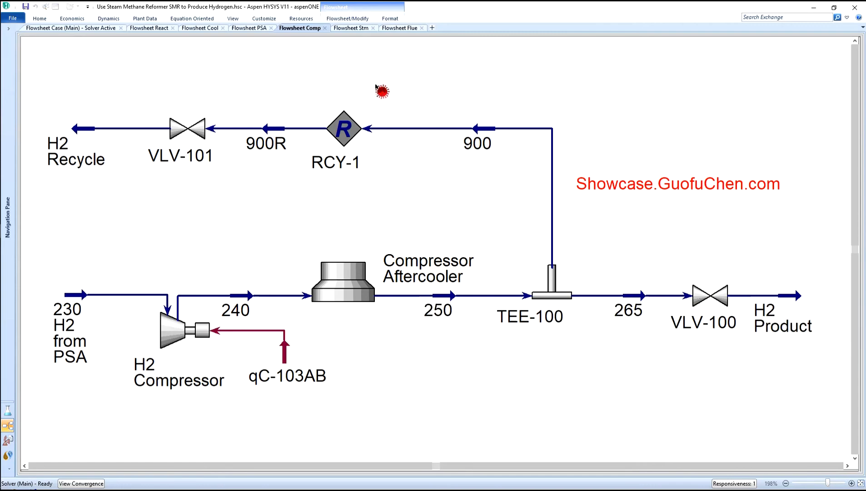
click(352, 28)
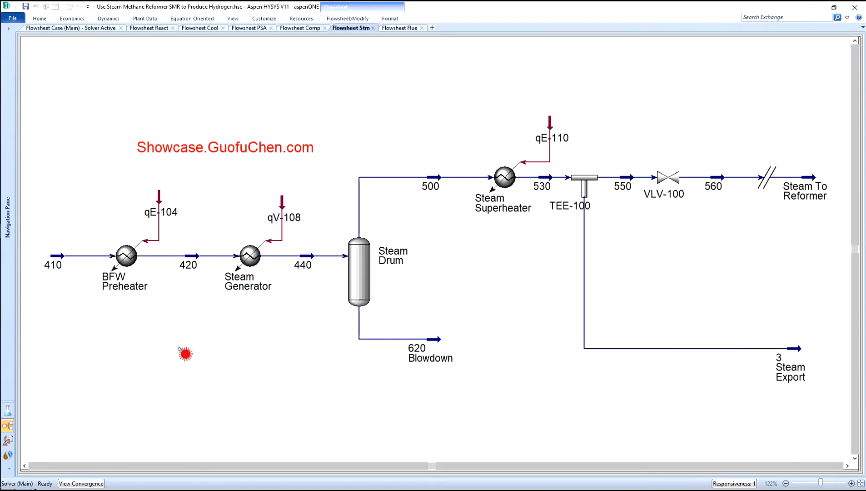
mouse_move(143, 322)
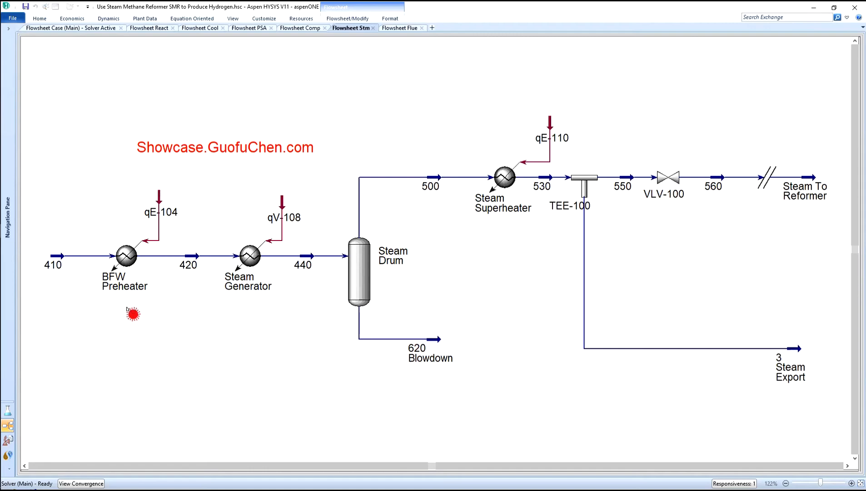
mouse_move(258, 303)
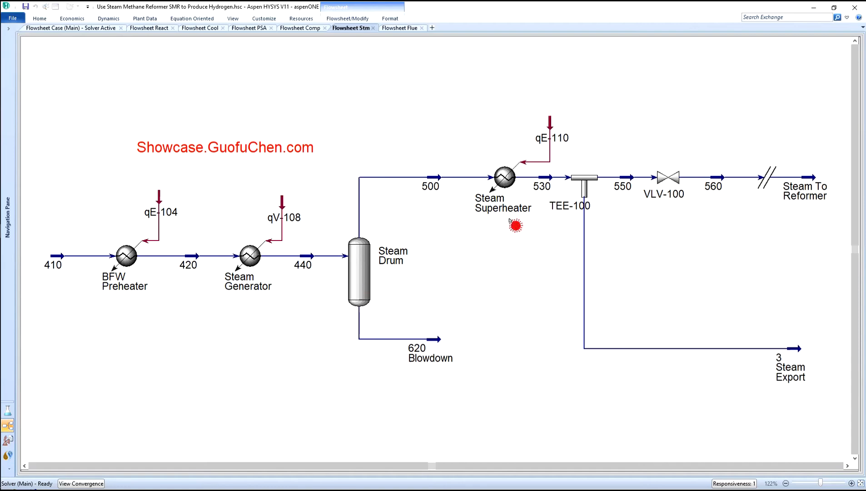
mouse_move(424, 381)
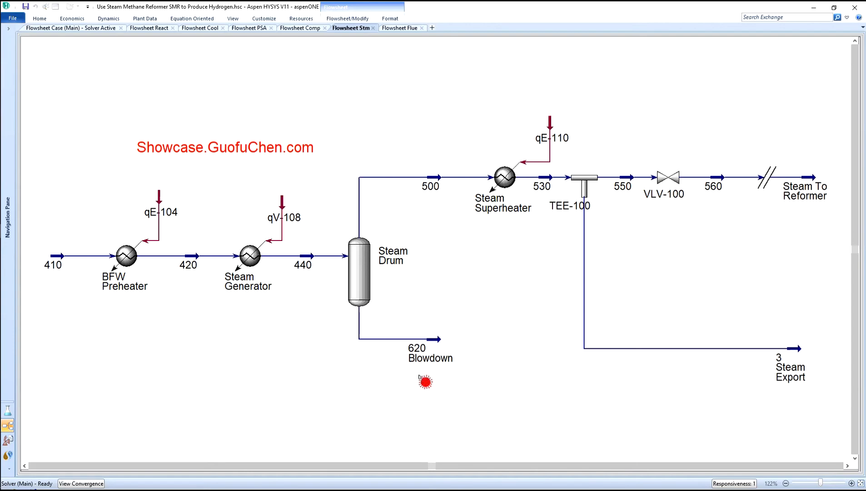
mouse_move(436, 382)
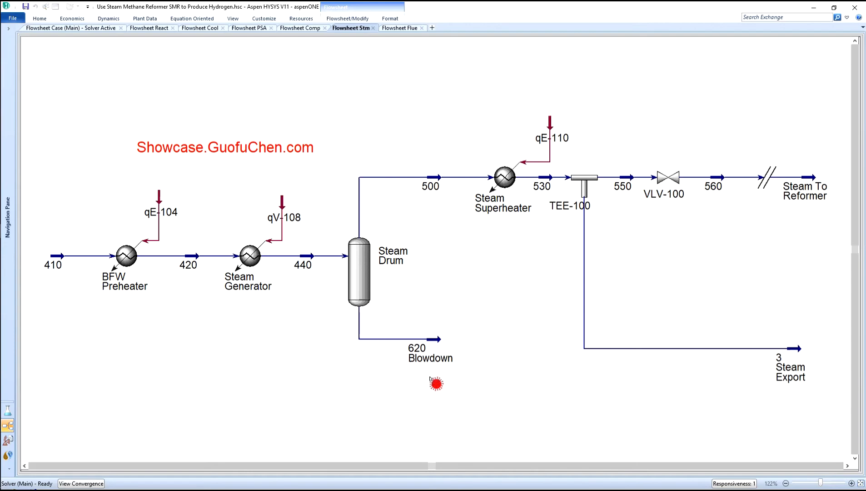
mouse_move(590, 206)
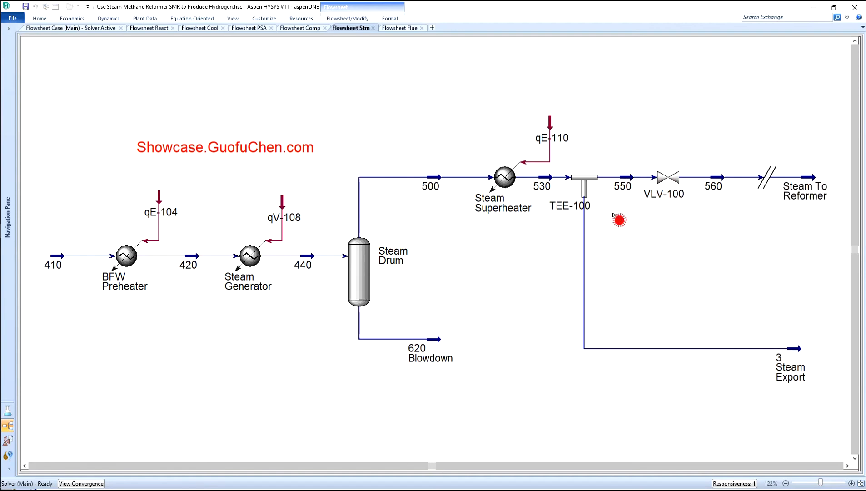
mouse_move(738, 377)
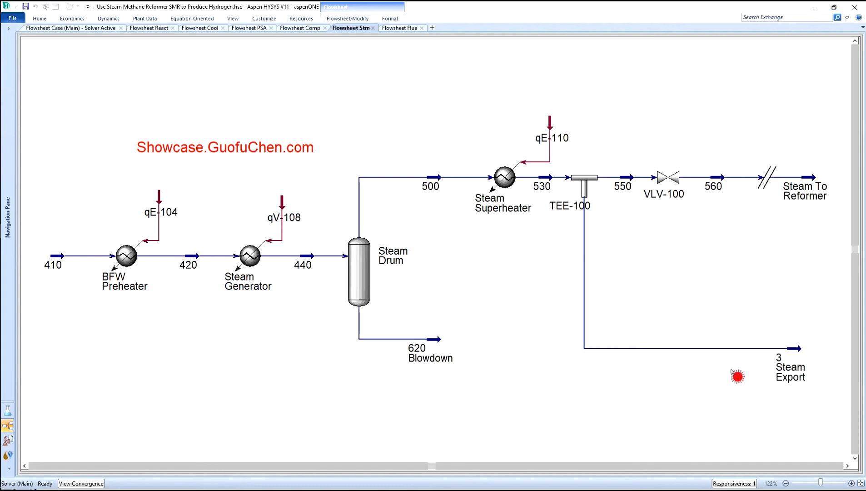
mouse_move(765, 387)
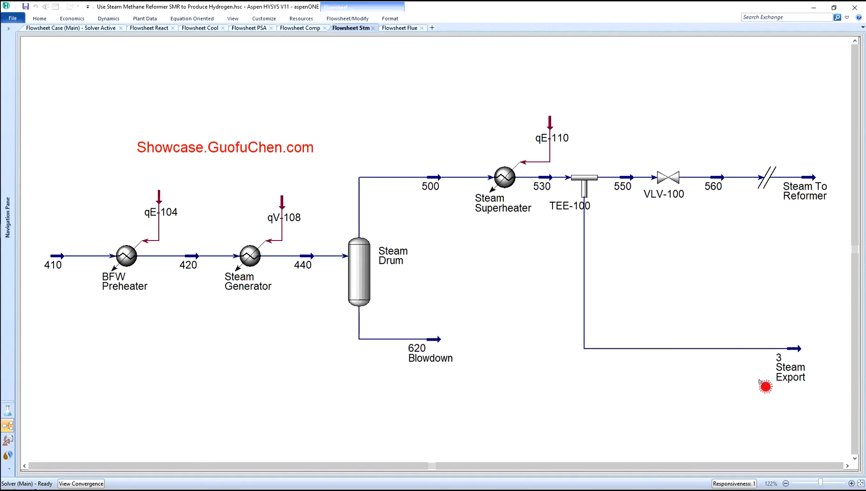
- Review the steam drum blowdown, tee, valve and steam export branches, heading to the Flowsheet Flue tab
click(399, 28)
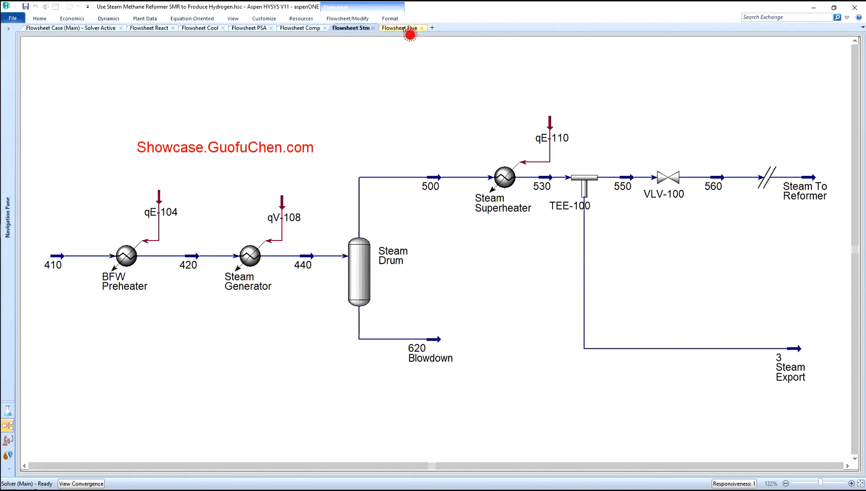
- Show the flue gas sub-flowsheet with fuel mix, fire heater, air preheaters and blowers
click(398, 27)
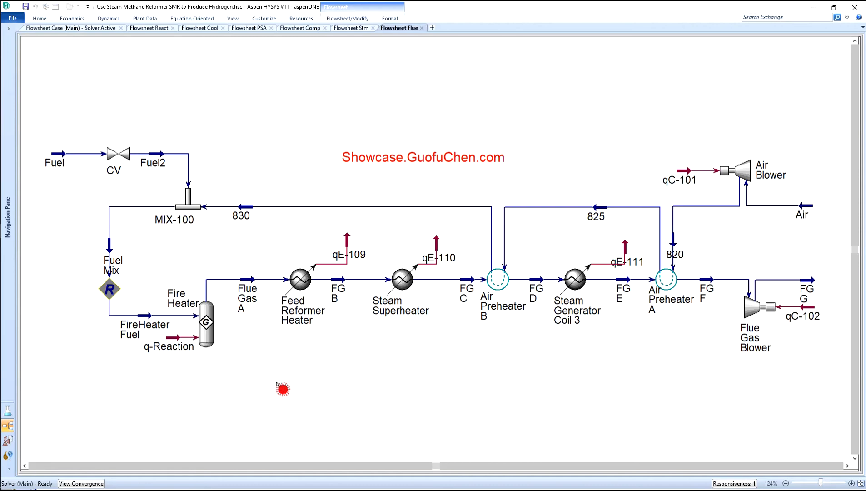
mouse_move(220, 229)
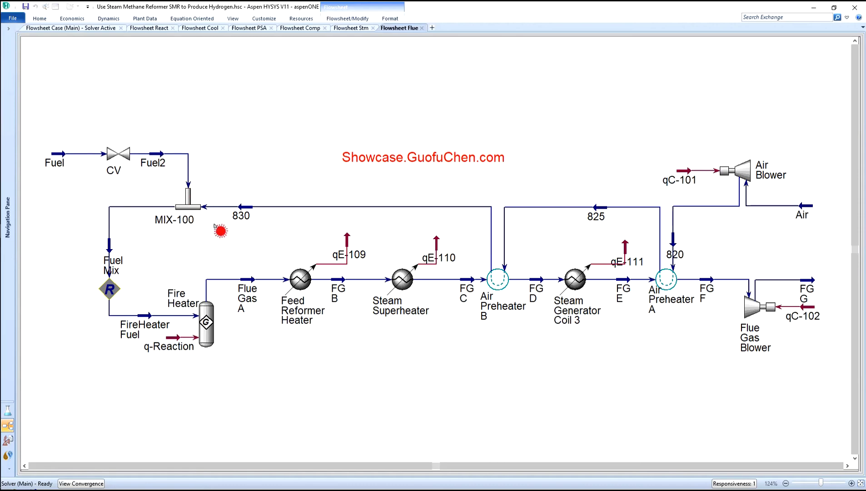
mouse_move(226, 229)
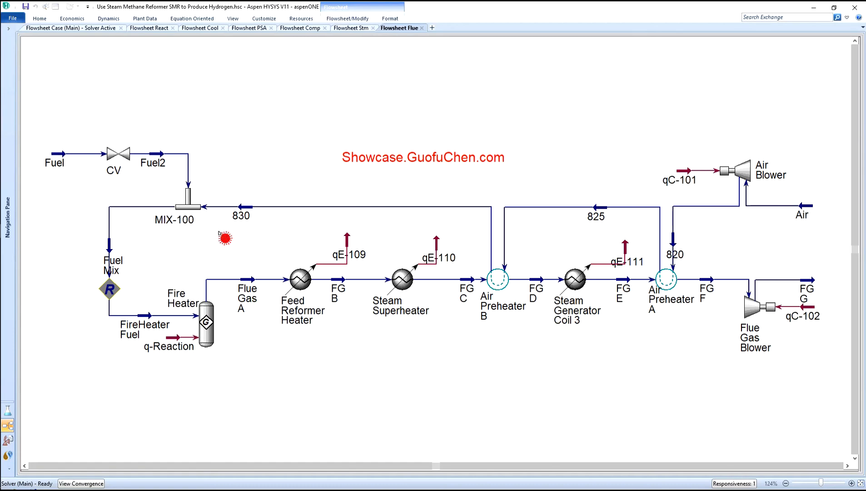
mouse_move(180, 330)
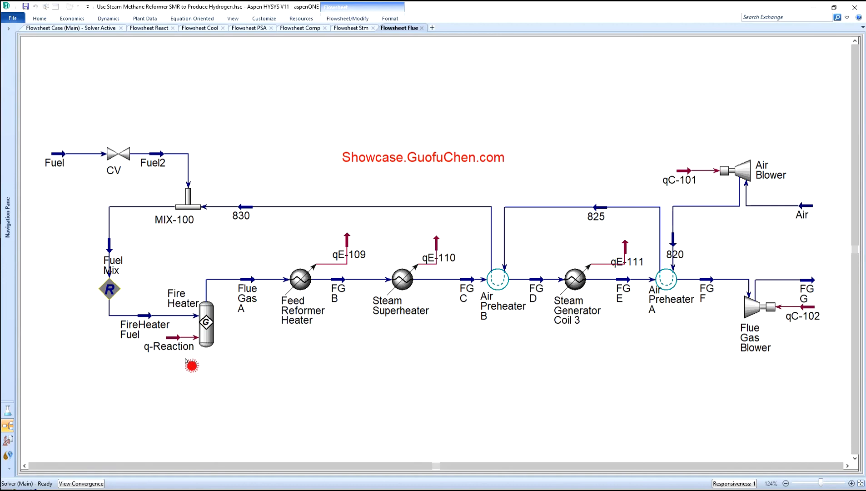
mouse_move(412, 286)
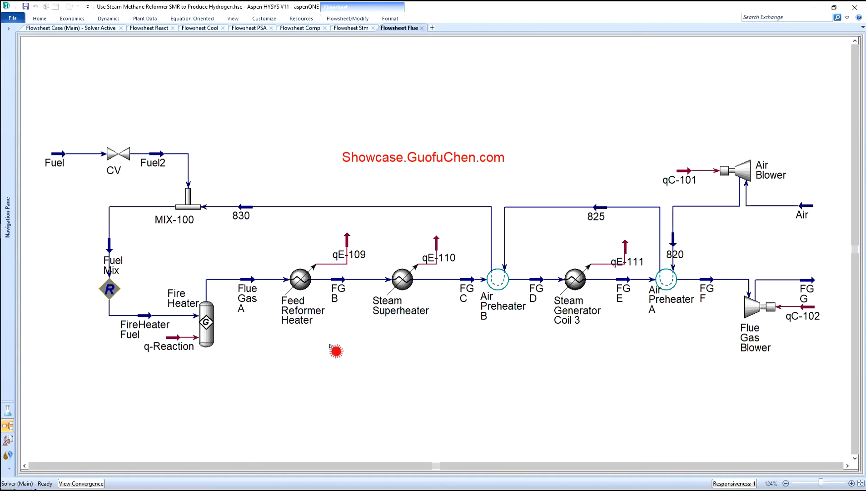
mouse_move(307, 342)
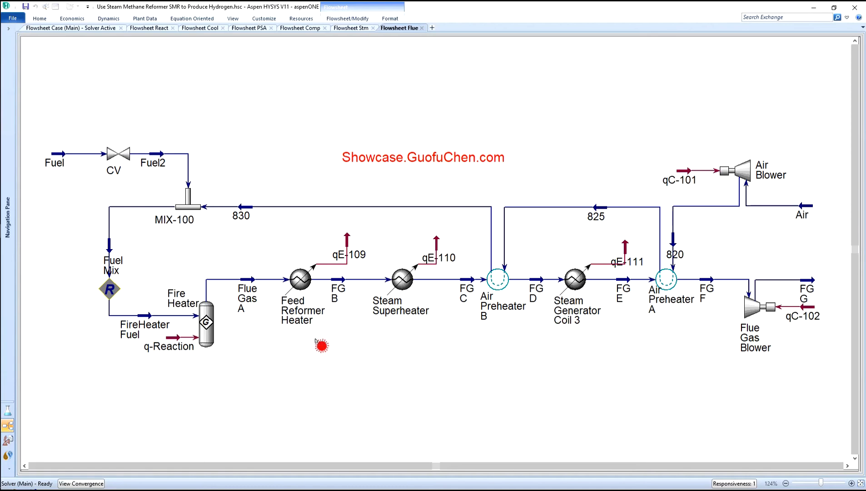
mouse_move(403, 338)
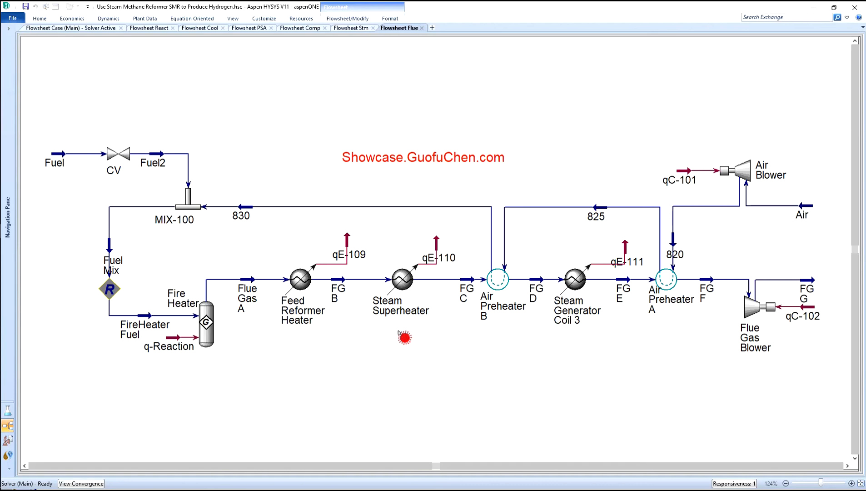
mouse_move(504, 338)
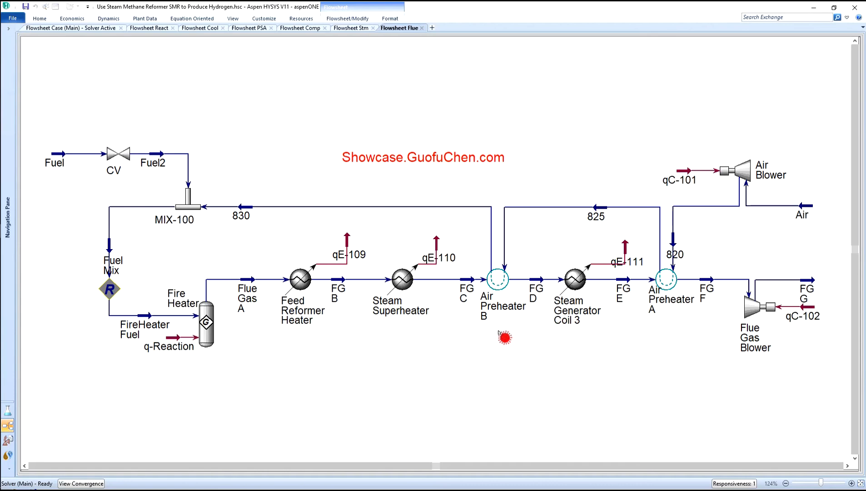
mouse_move(580, 337)
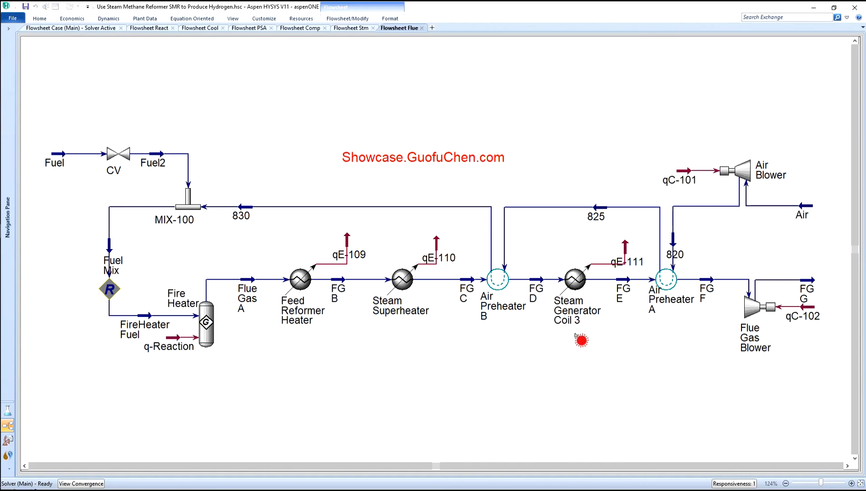
mouse_move(669, 328)
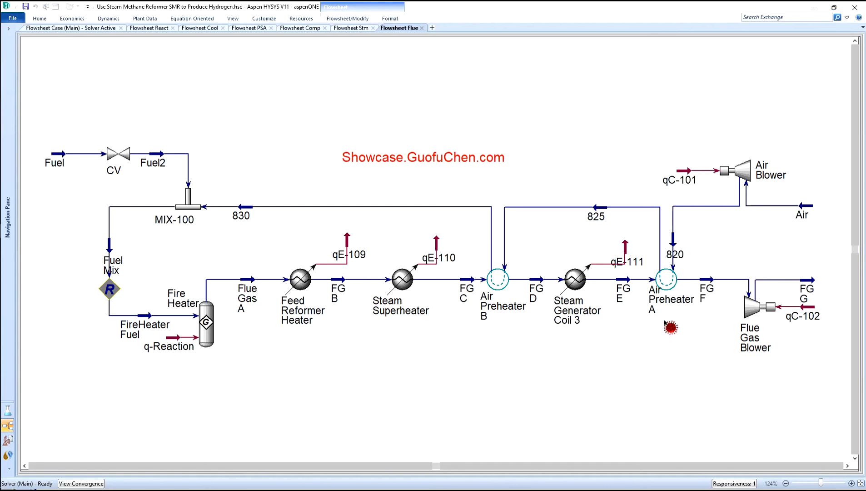
mouse_move(760, 334)
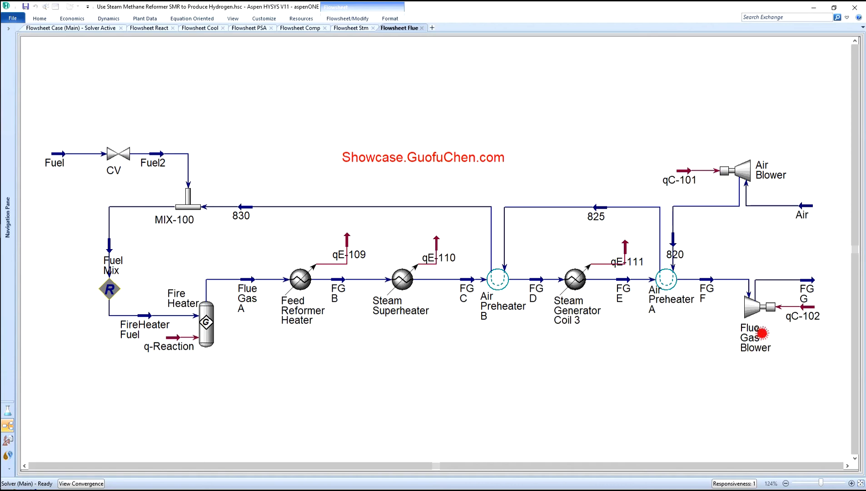
mouse_move(799, 346)
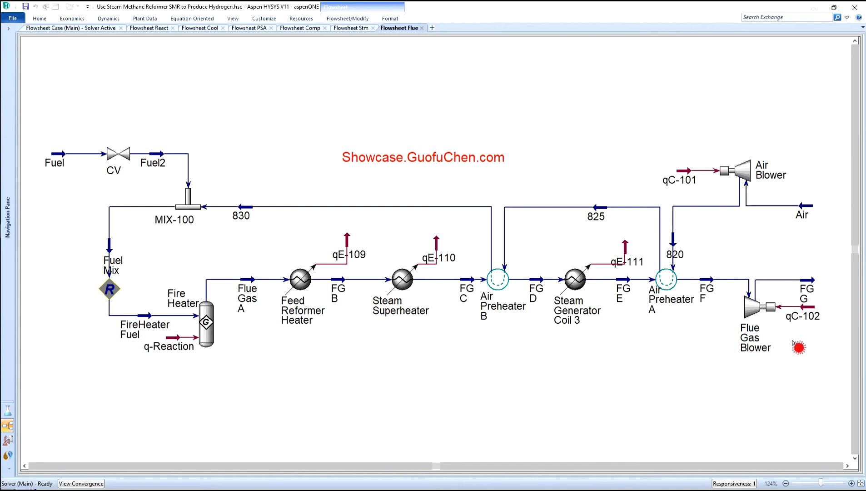
mouse_move(765, 370)
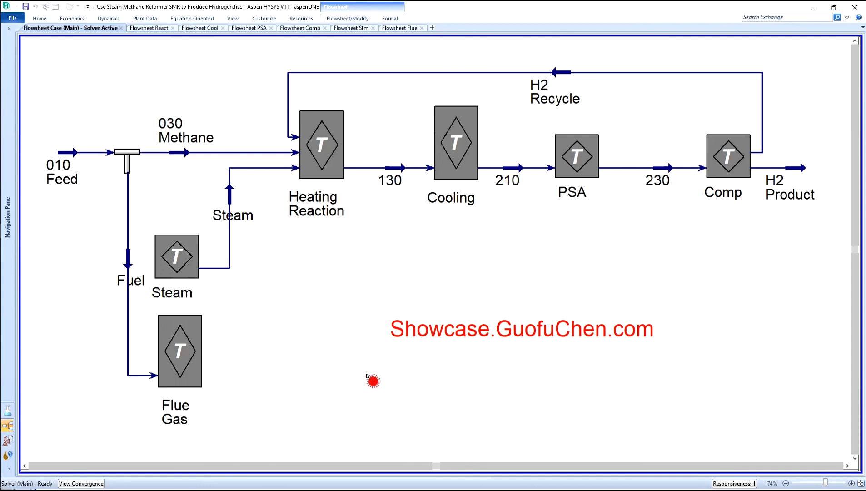
mouse_move(422, 362)
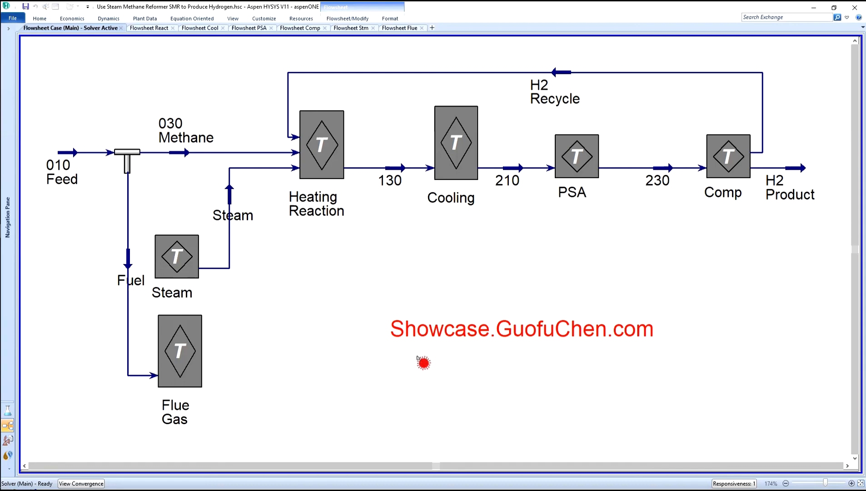
mouse_move(505, 355)
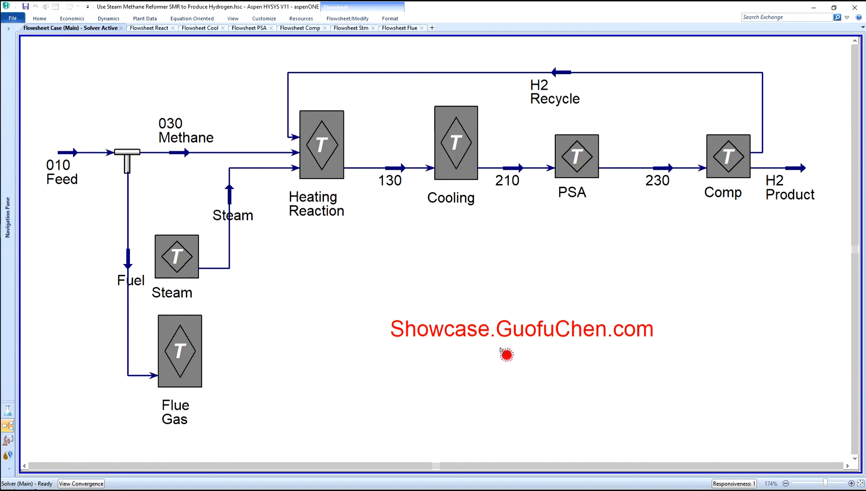